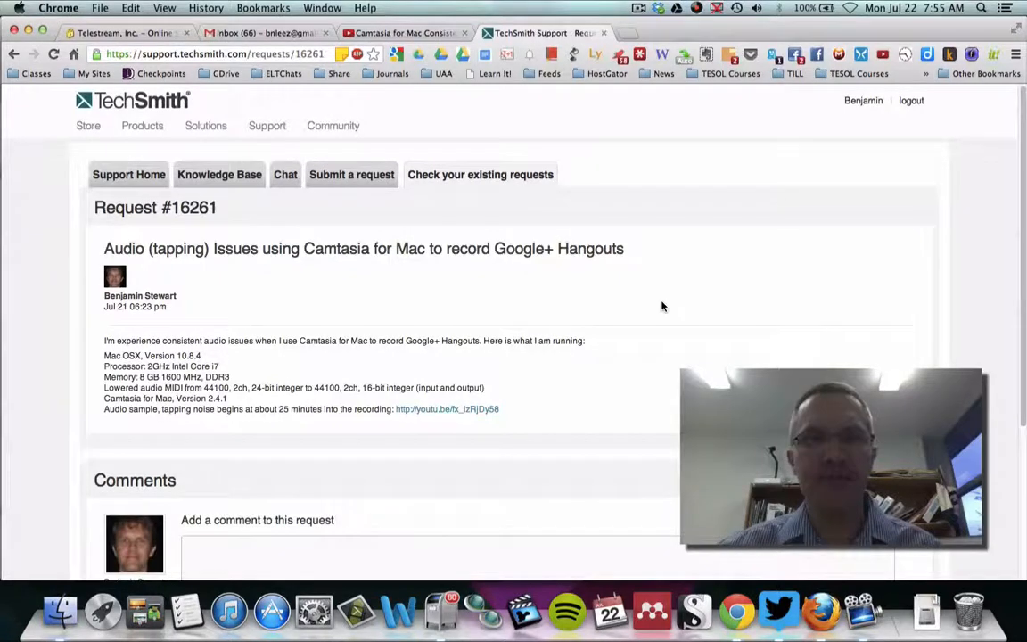
pyautogui.moveTo(800, 267)
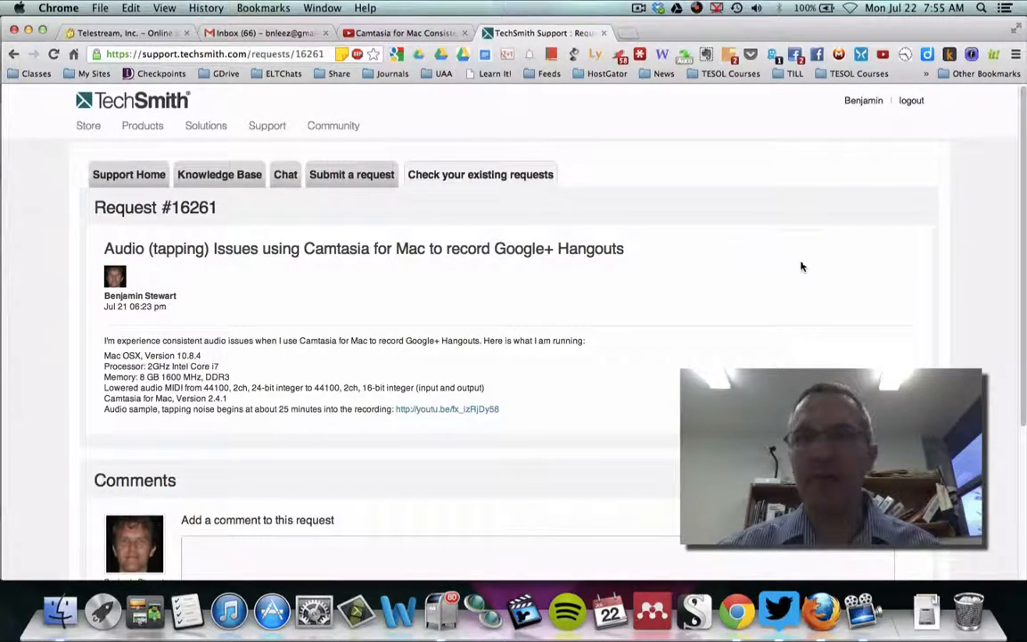
pyautogui.moveTo(538, 157)
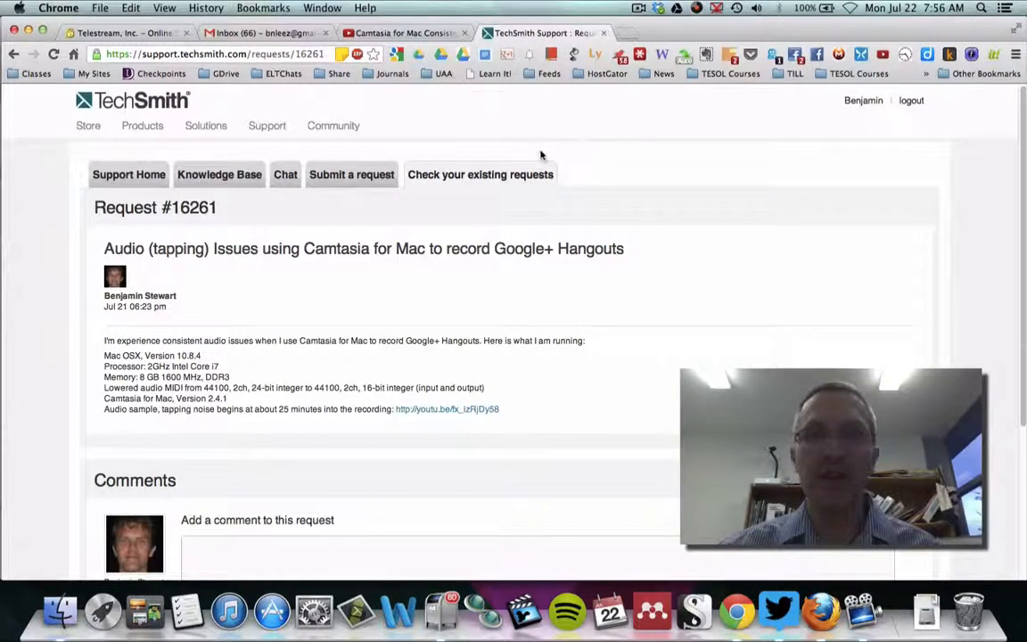
# Step: Switch to the 'Camtasia for Mac Consistent Audio Error' YouTube video page
pyautogui.click(445, 408)
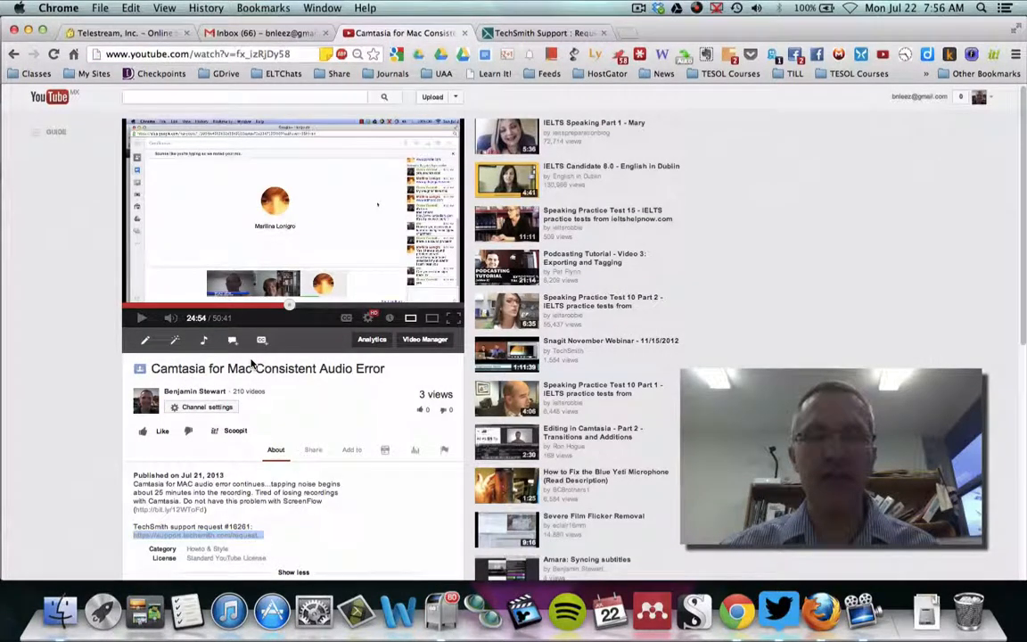
pyautogui.moveTo(328, 378)
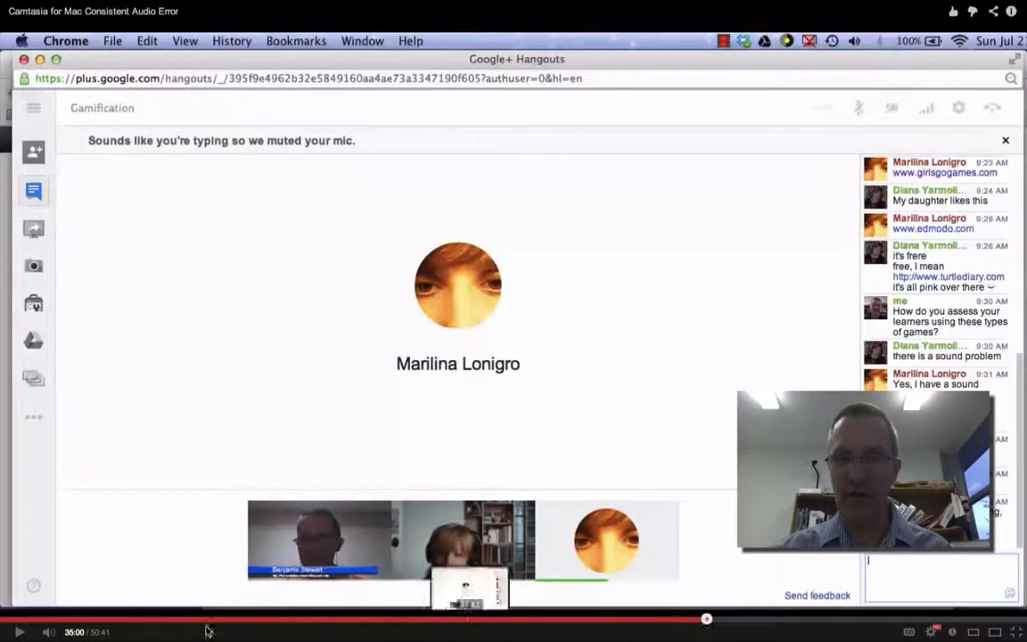
# Step: Play the audio-error video full screen around the 36-minute mark of the Hangout recording
pyautogui.write('Intrinsic motivator')
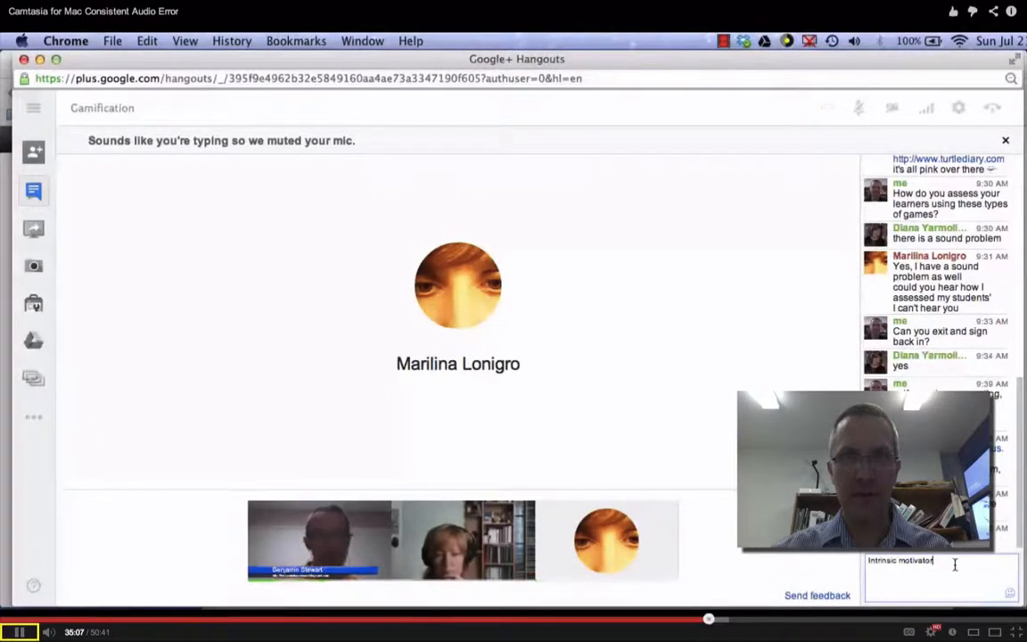
pyautogui.click(20, 630)
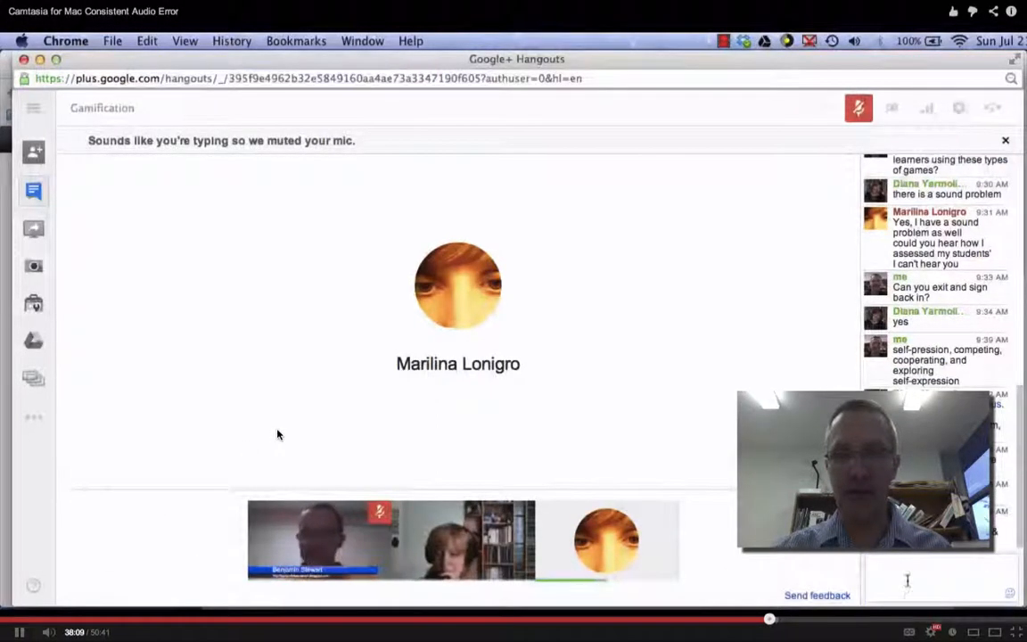
# Step: Scrub the playhead back to a few minutes into the Hangout recording
pyautogui.write('Have')
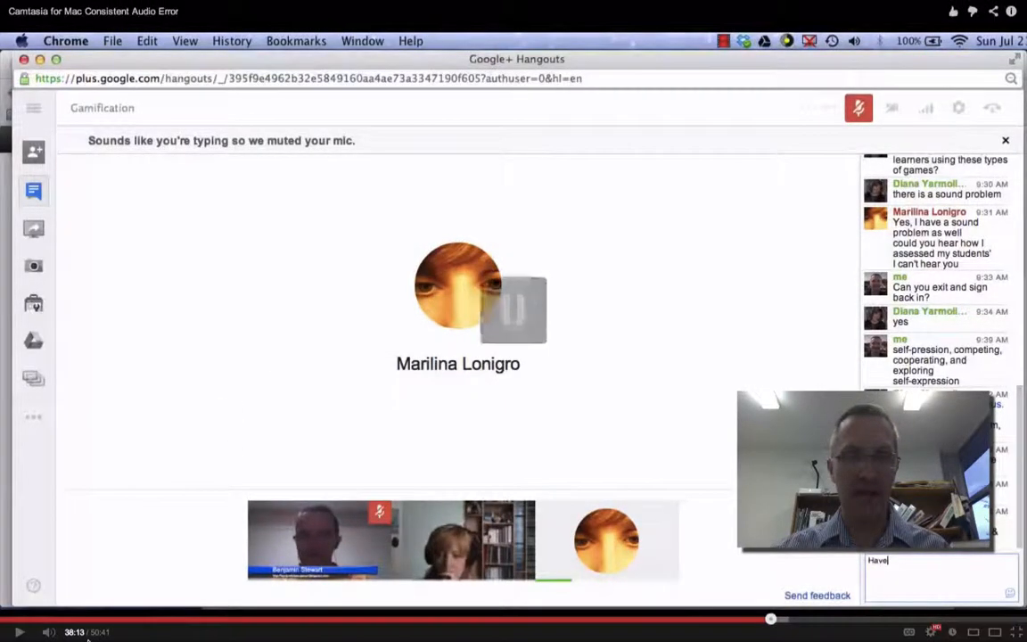
pyautogui.moveTo(770, 617); pyautogui.dragTo(78, 616)
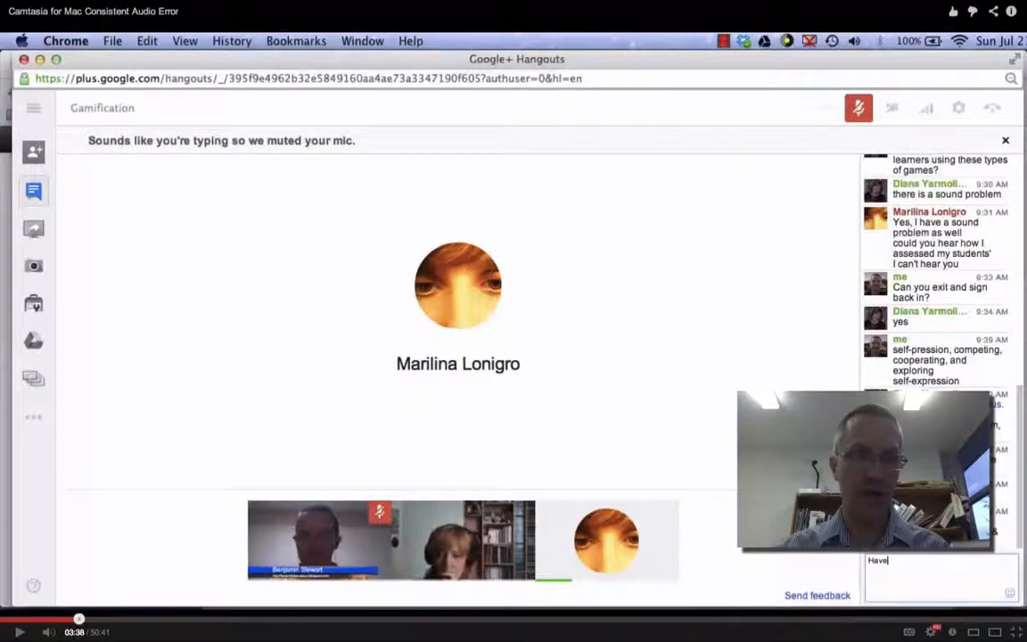